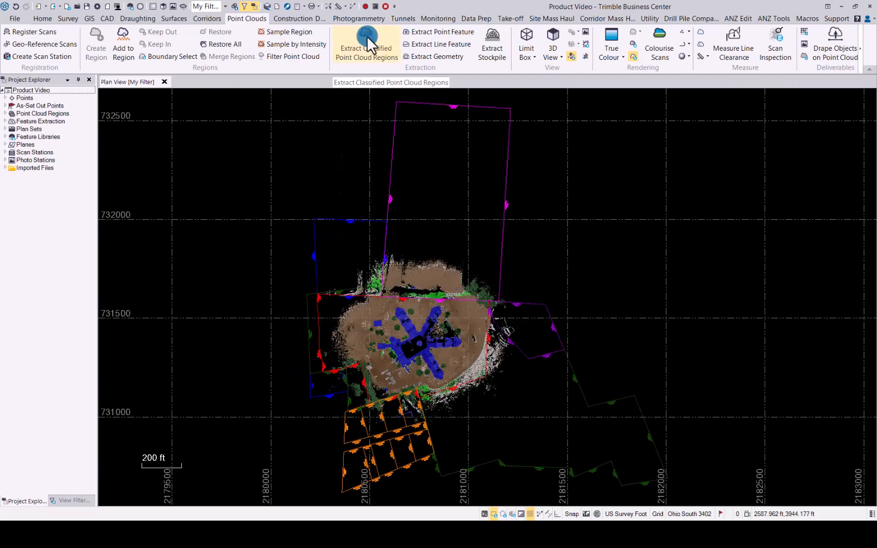
Run Extract Classified Point Cloud Regions on the point cloud in the plan view.
click(367, 44)
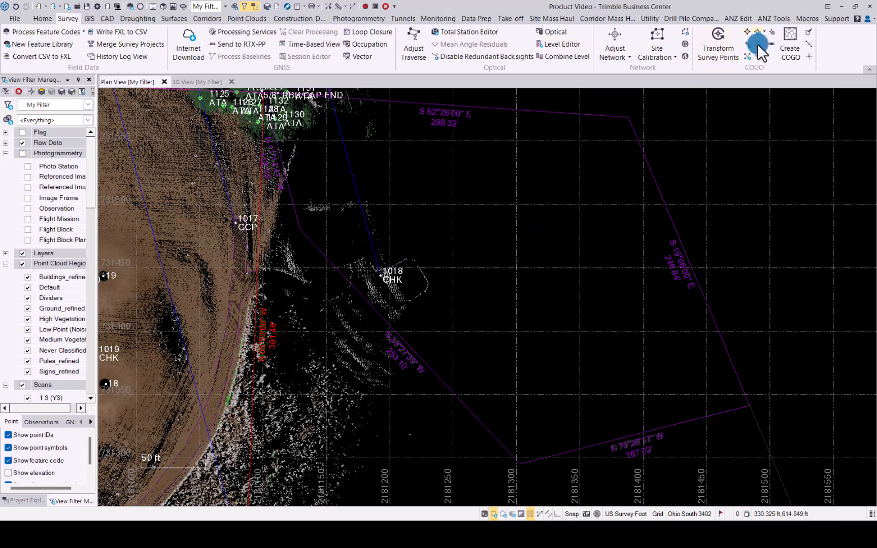
click(755, 44)
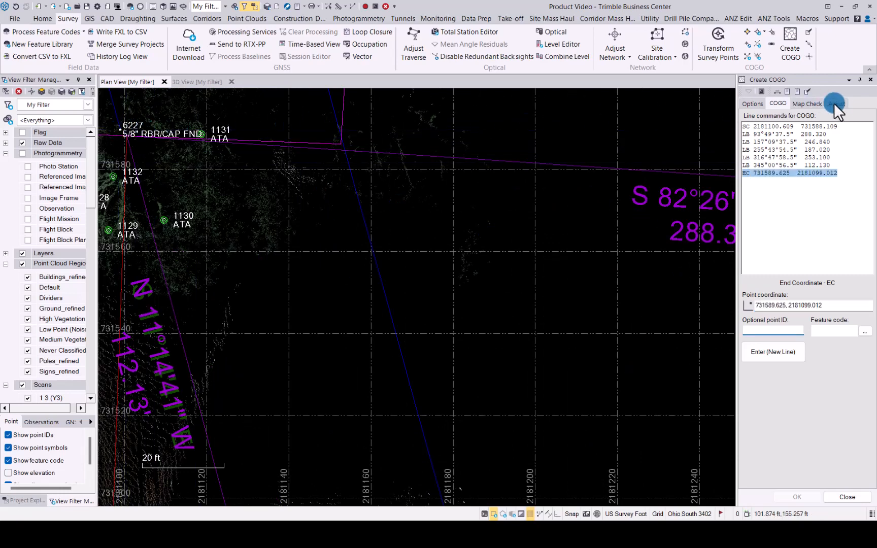
Show the Grant Boundary adjustment closure report for the COGO traverse ending at 731589.625 2181099.012.
click(836, 103)
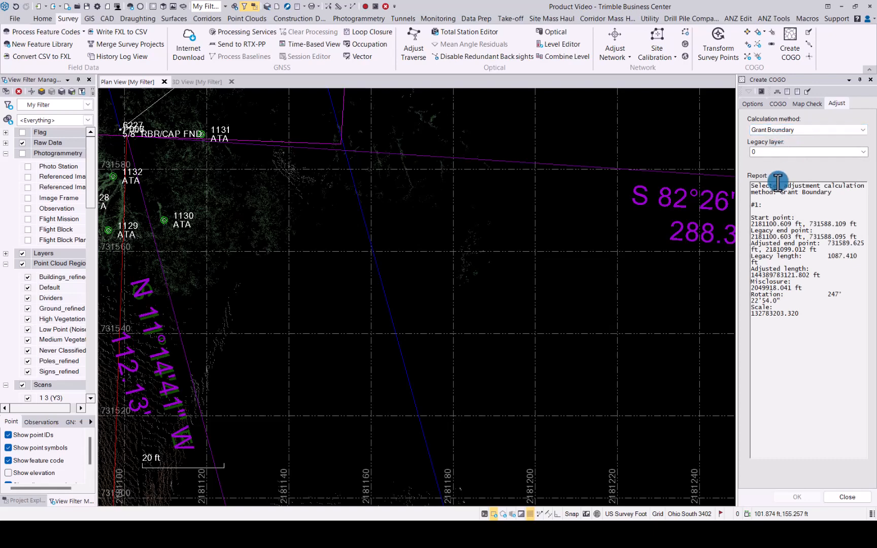